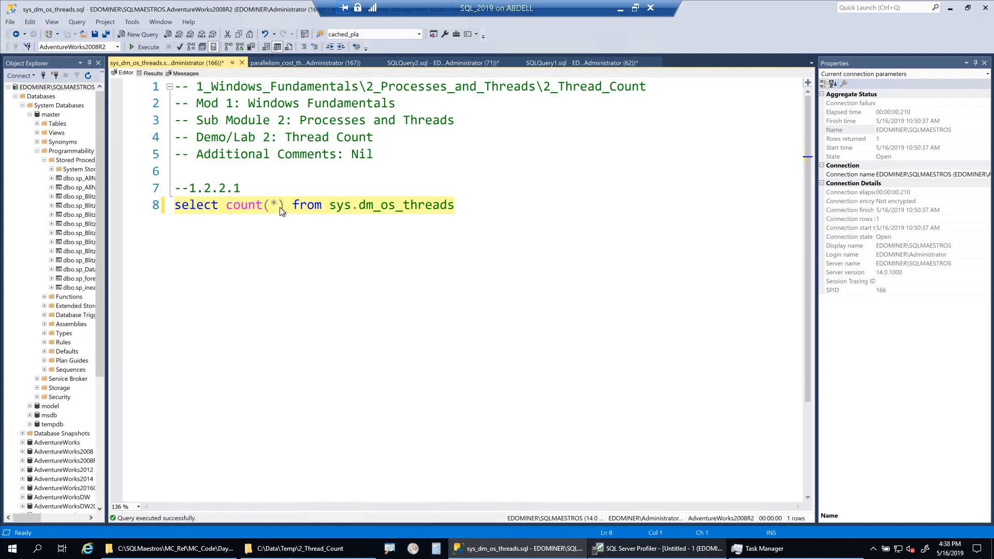
pyautogui.moveTo(320, 212)
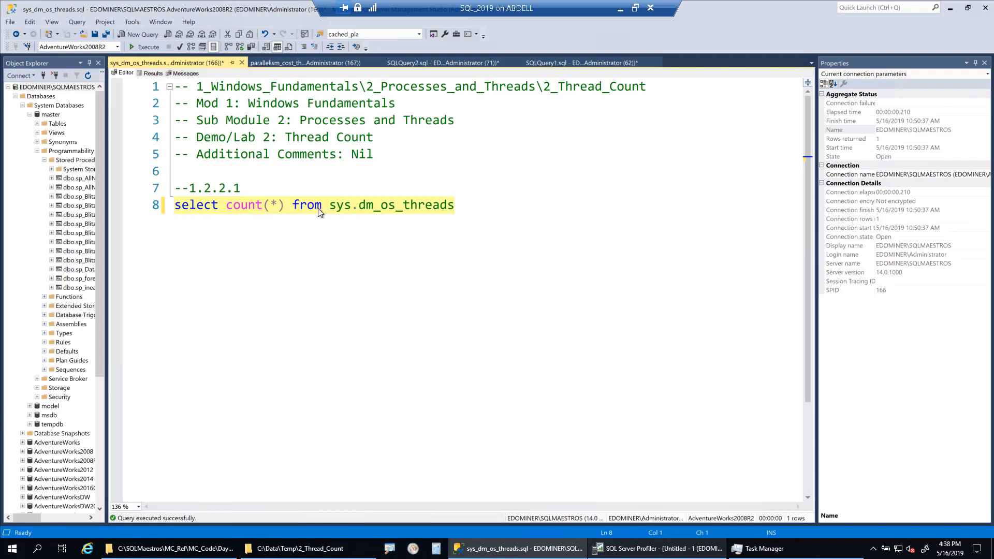
pyautogui.moveTo(403, 216)
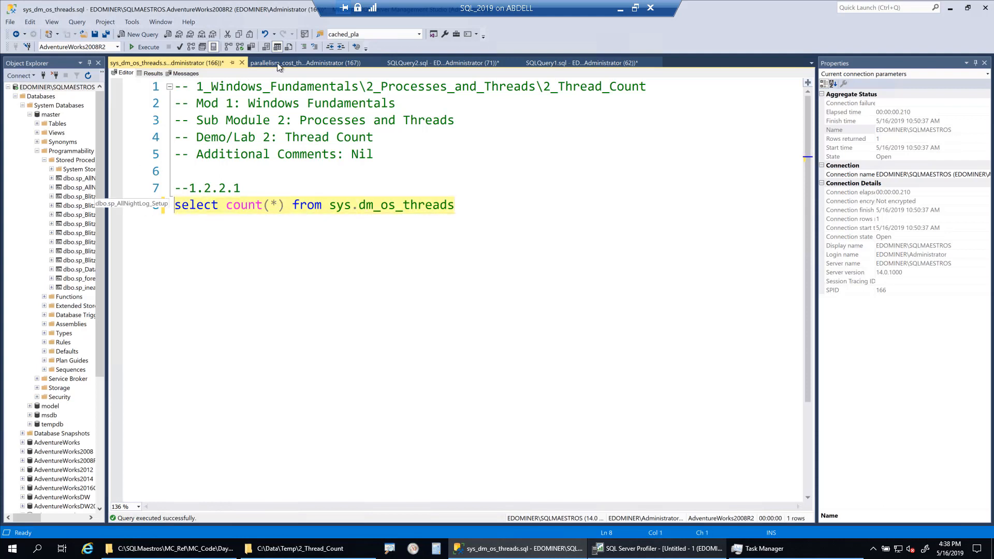
# Run the sys.dm_os_threads count query, reading 128 threads, and switch to the parallelism script
pyautogui.click(145, 47)
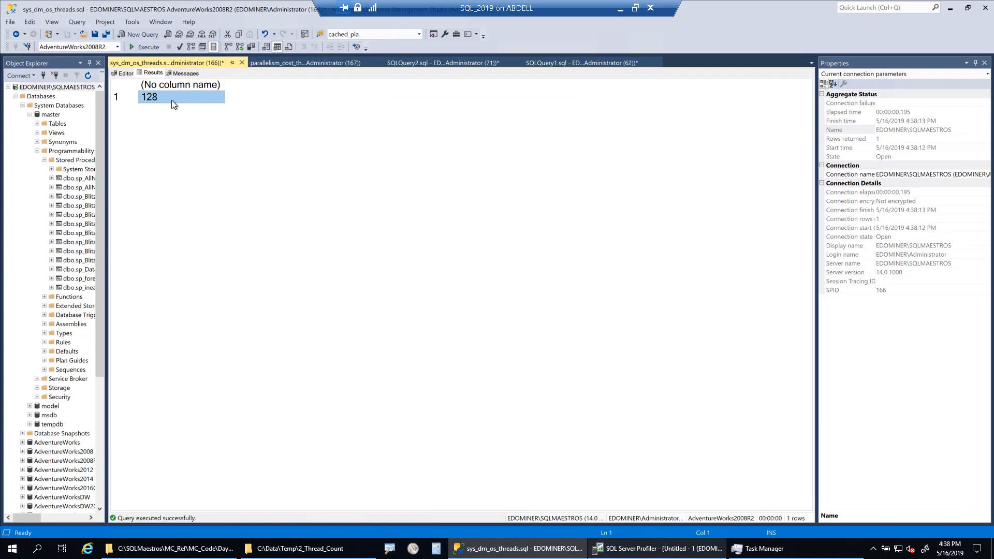
pyautogui.moveTo(218, 211)
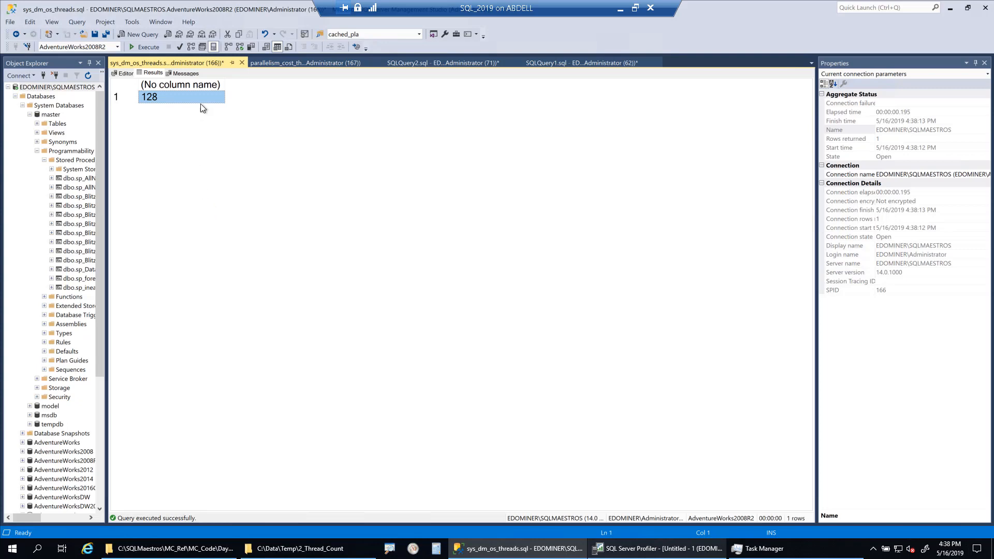
pyautogui.click(305, 62)
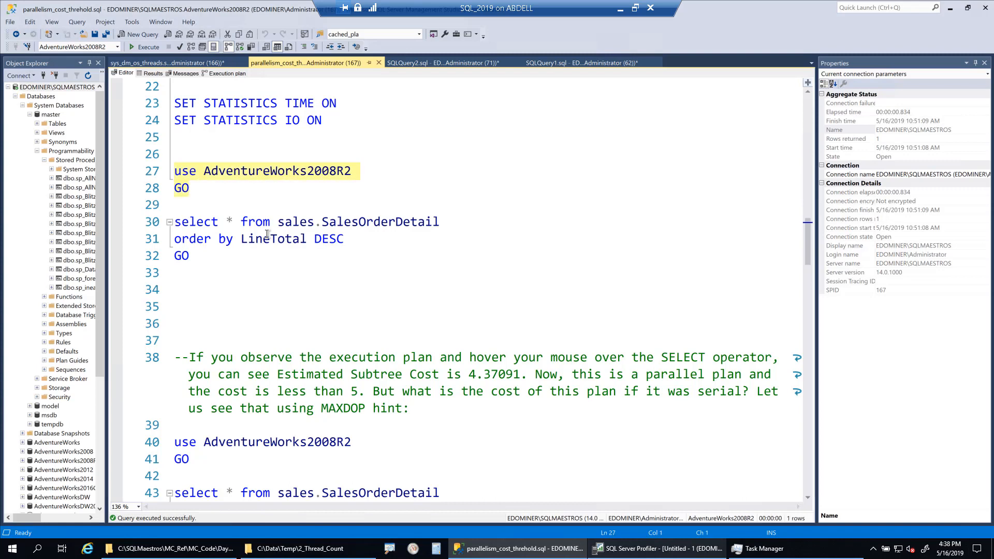
# Run the lines 30–32 SalesOrderDetail query (121,317 rows) and view its parallel execution plan
pyautogui.click(190, 255)
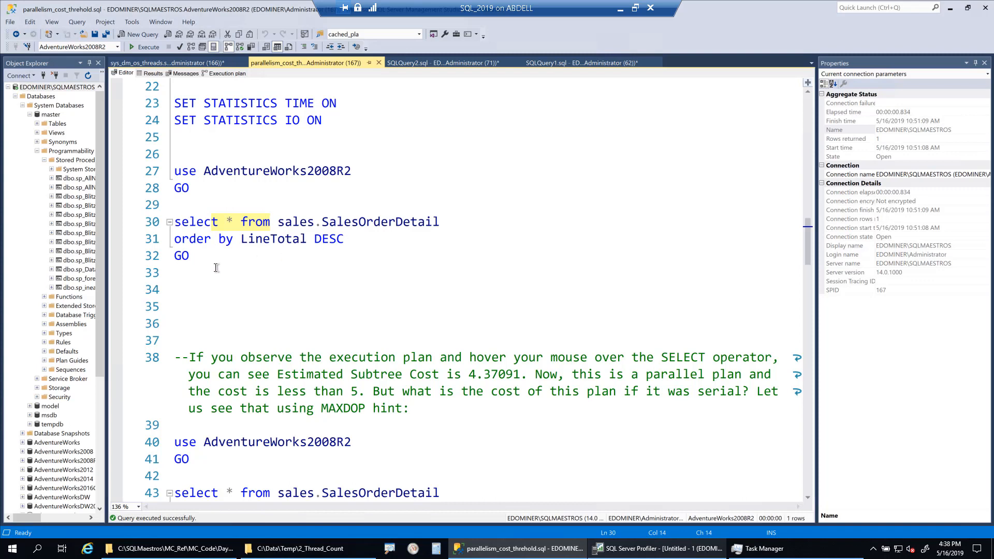
pyautogui.moveTo(175, 221); pyautogui.dragTo(197, 256)
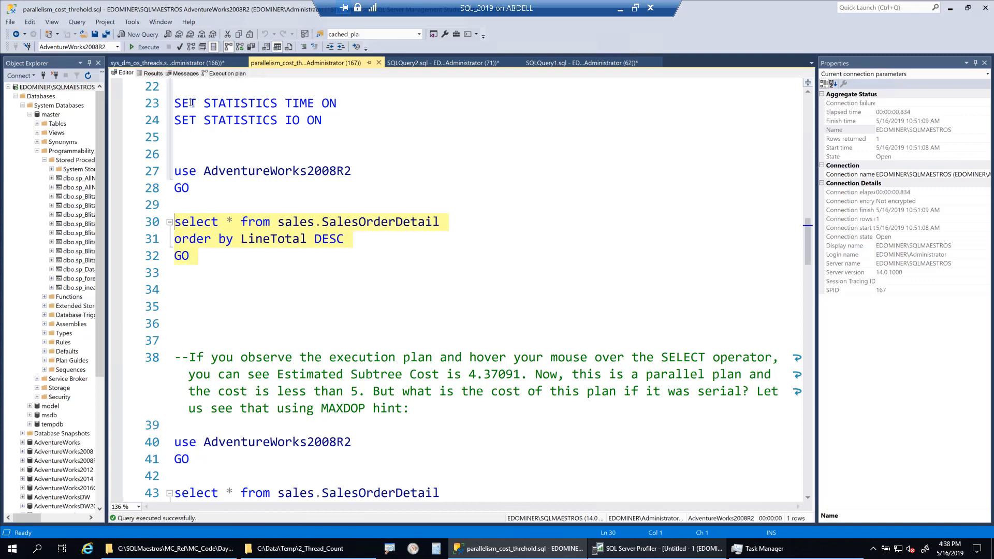
pyautogui.moveTo(227, 46)
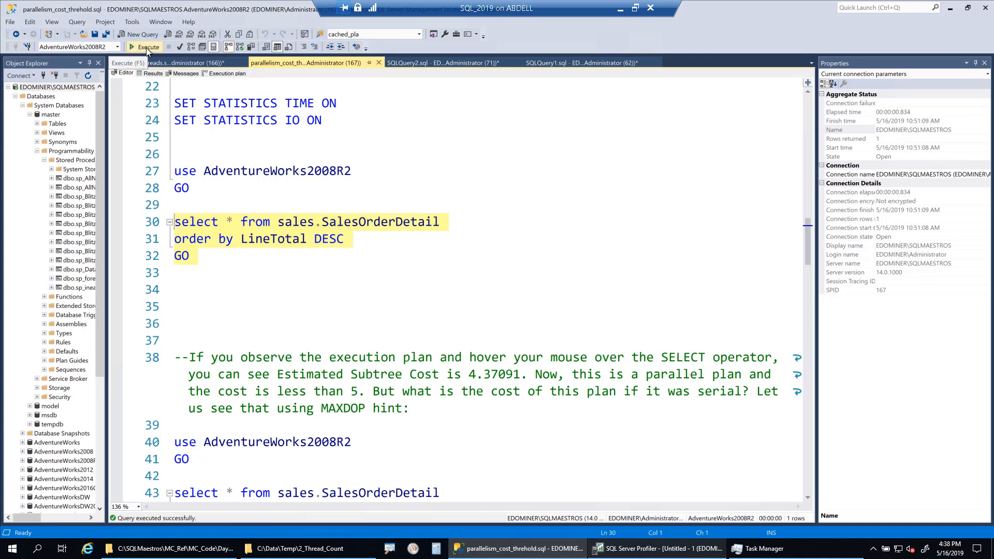
pyautogui.click(145, 47)
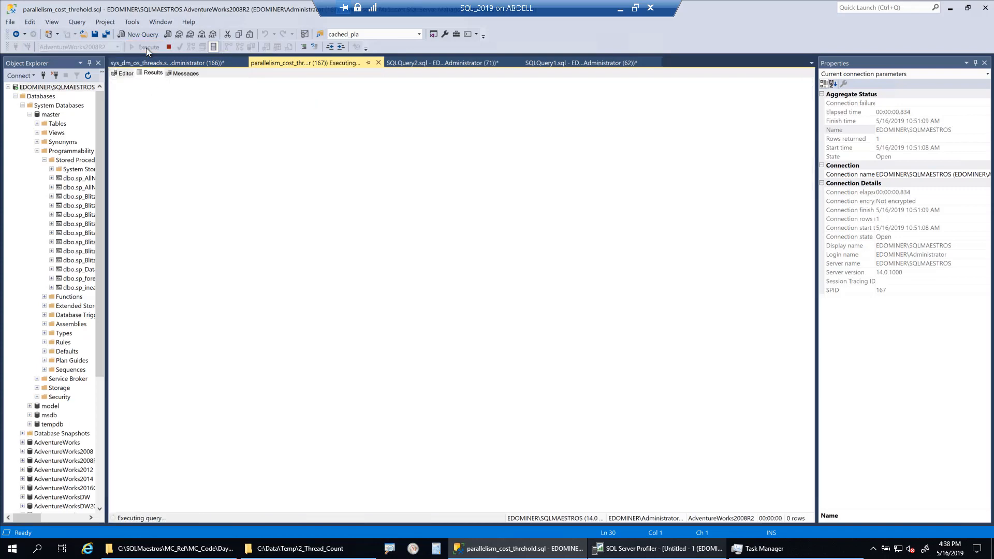
pyautogui.click(148, 47)
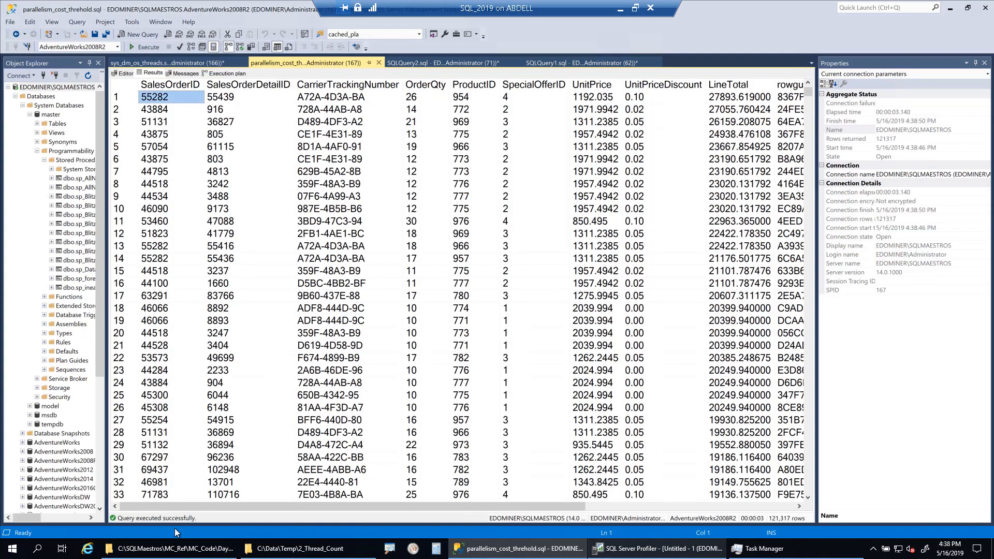
pyautogui.moveTo(656, 548)
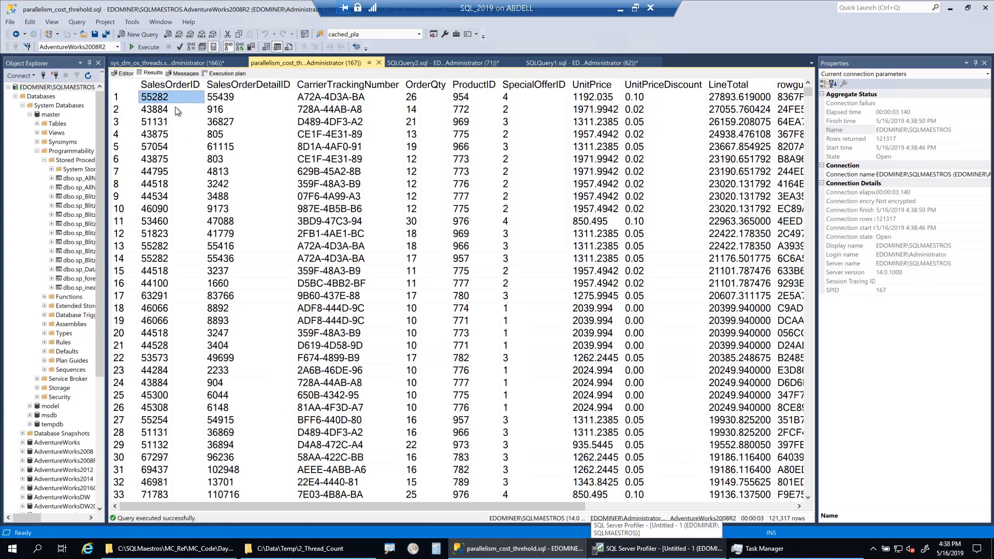
pyautogui.click(227, 72)
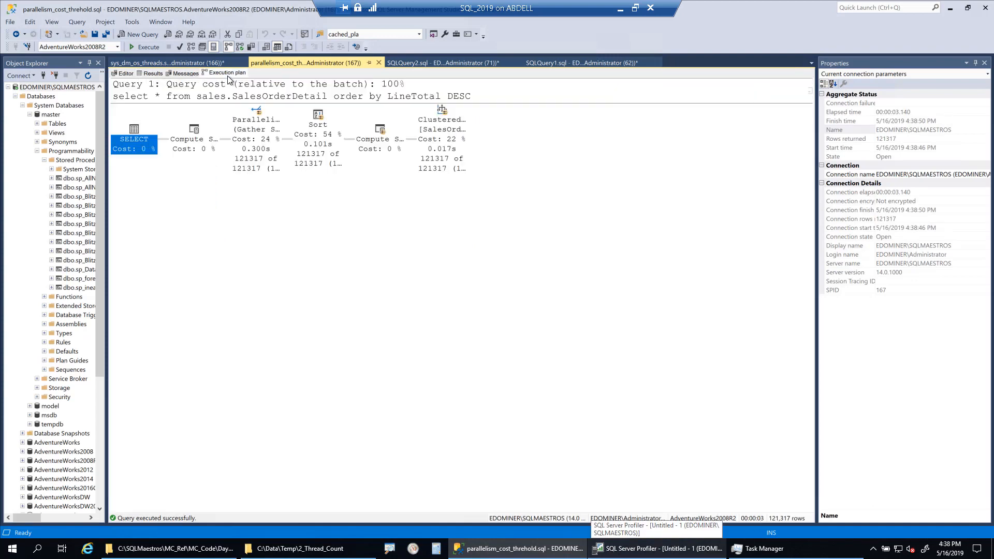
# Expand the Clustered Index Scan's Actual Number of Rows to show its per-thread split
pyautogui.click(441, 143)
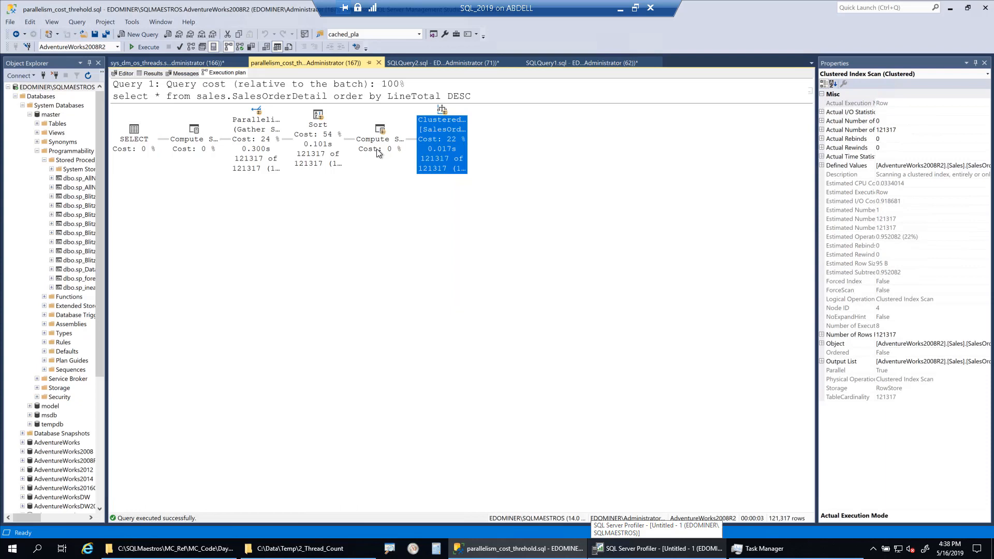
pyautogui.moveTo(382, 155)
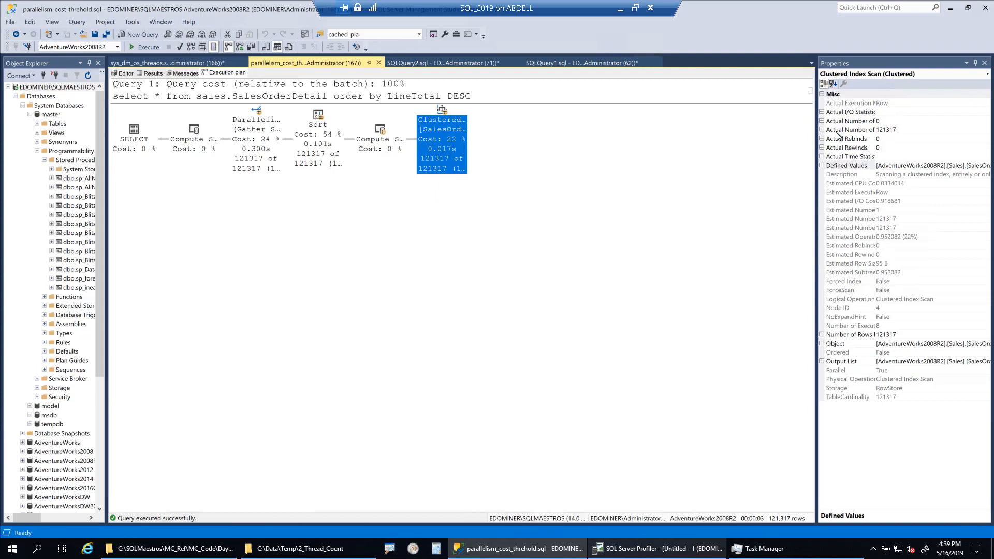
pyautogui.click(821, 129)
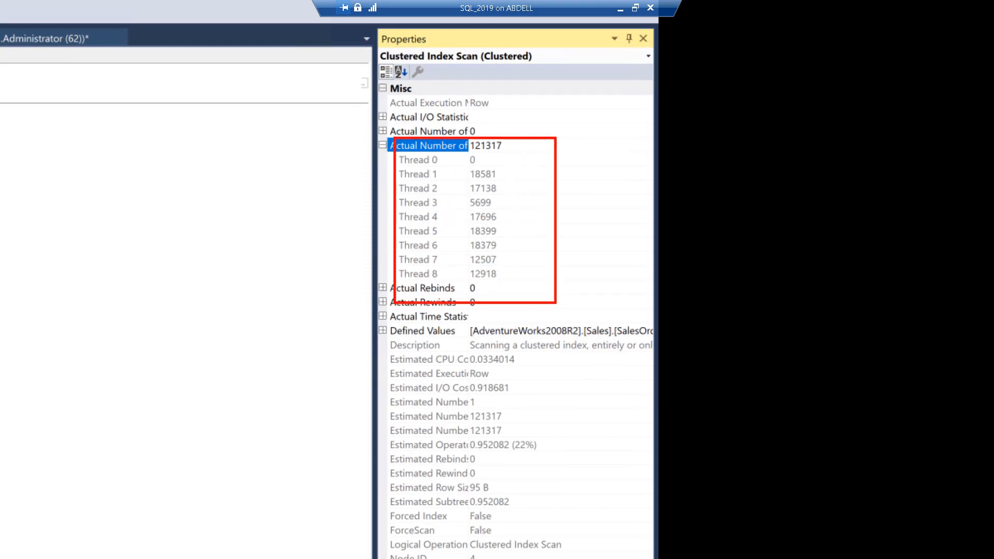
pyautogui.moveTo(430, 166)
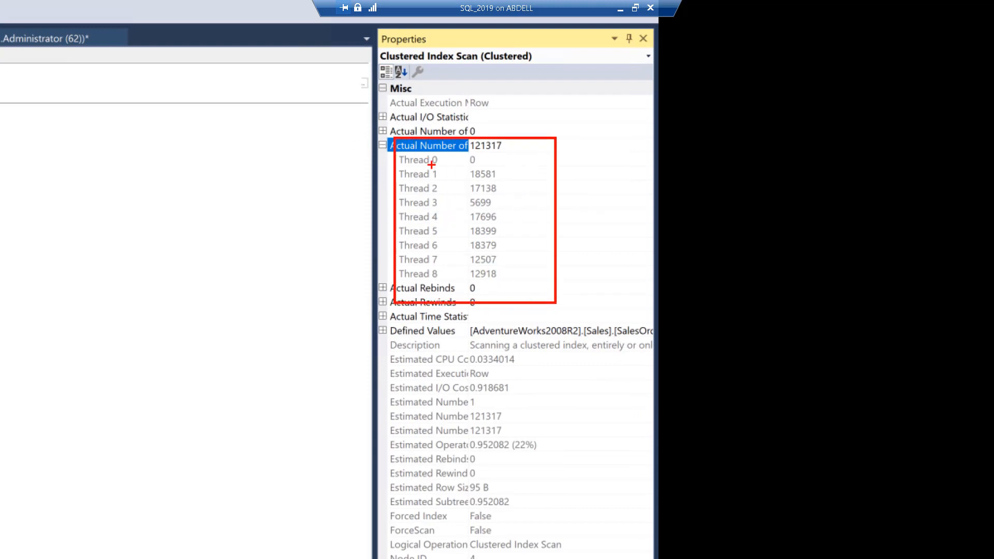
pyautogui.moveTo(434, 146)
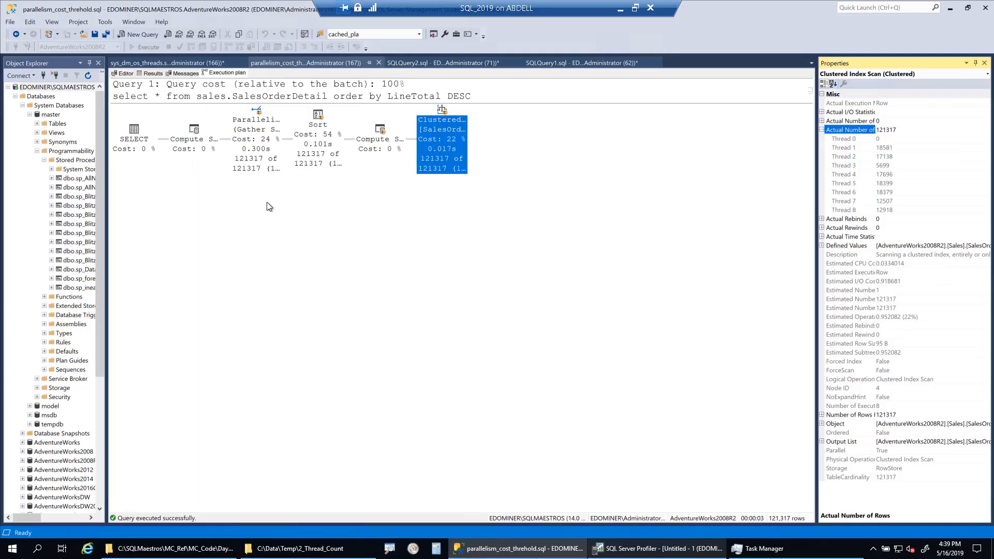
pyautogui.moveTo(531, 472)
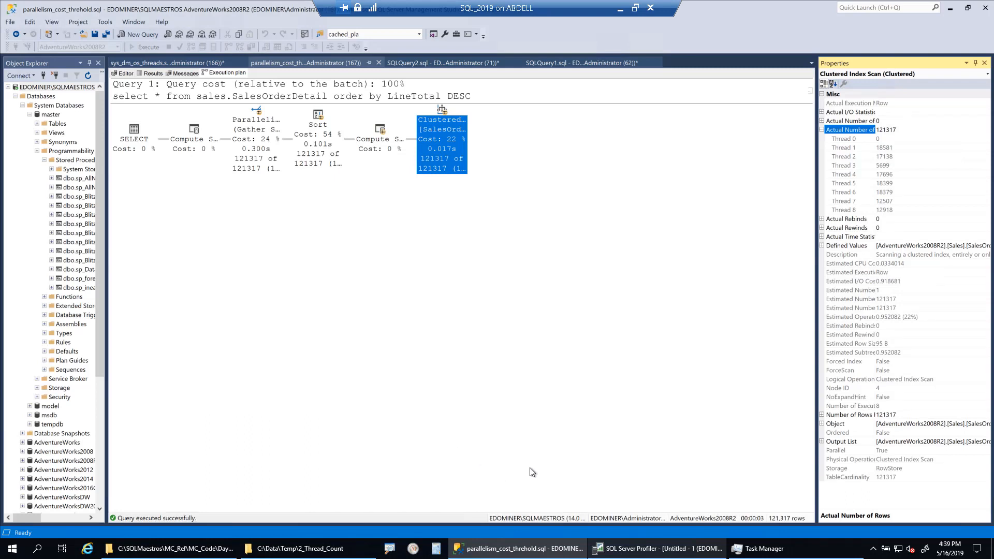
pyautogui.click(758, 548)
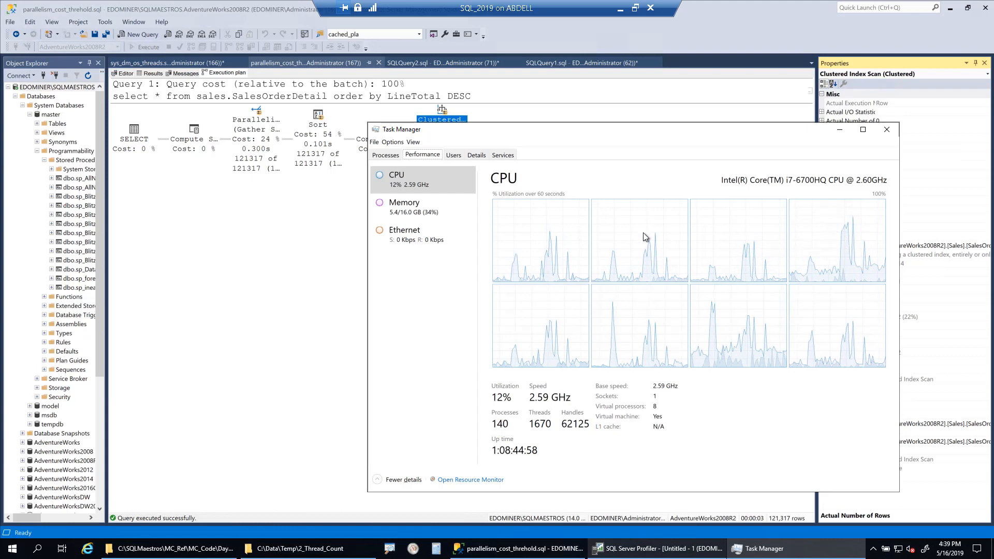
pyautogui.moveTo(728, 277)
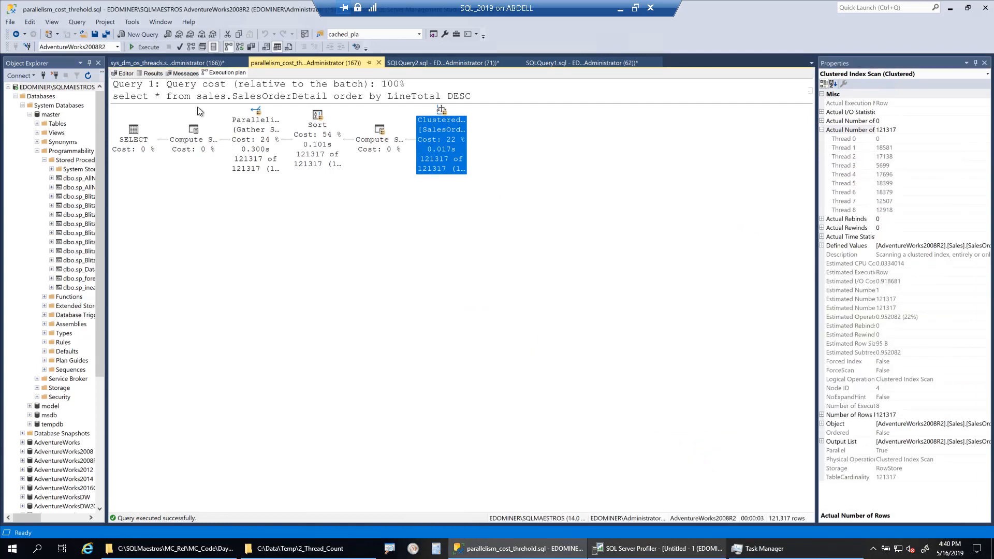
# Return from Task Manager's eight-CPU view to the SalesOrderDetail query script in SSMS
pyautogui.click(124, 73)
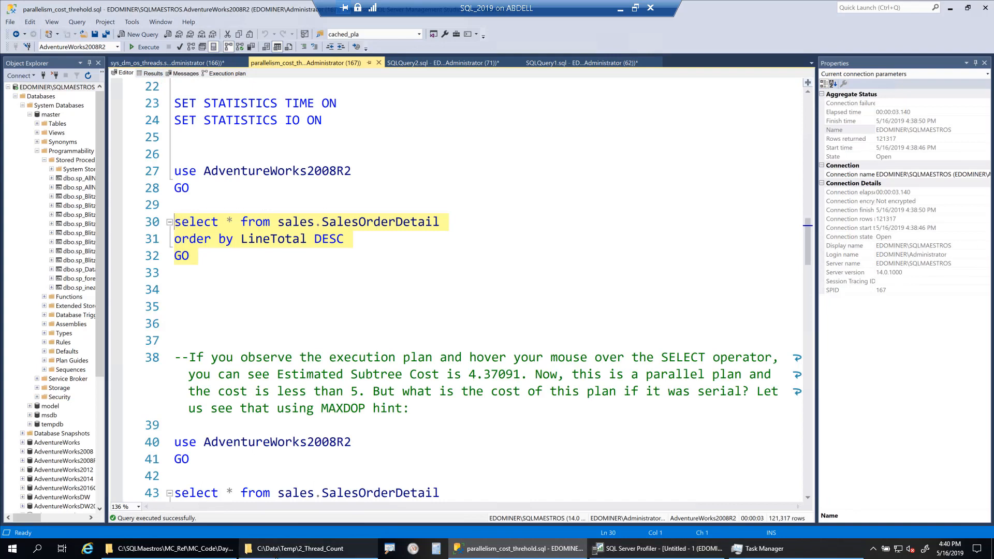
# Launch Add200Users.cmd from the 2_Thread_Count folder to simulate 200 users
pyautogui.click(302, 548)
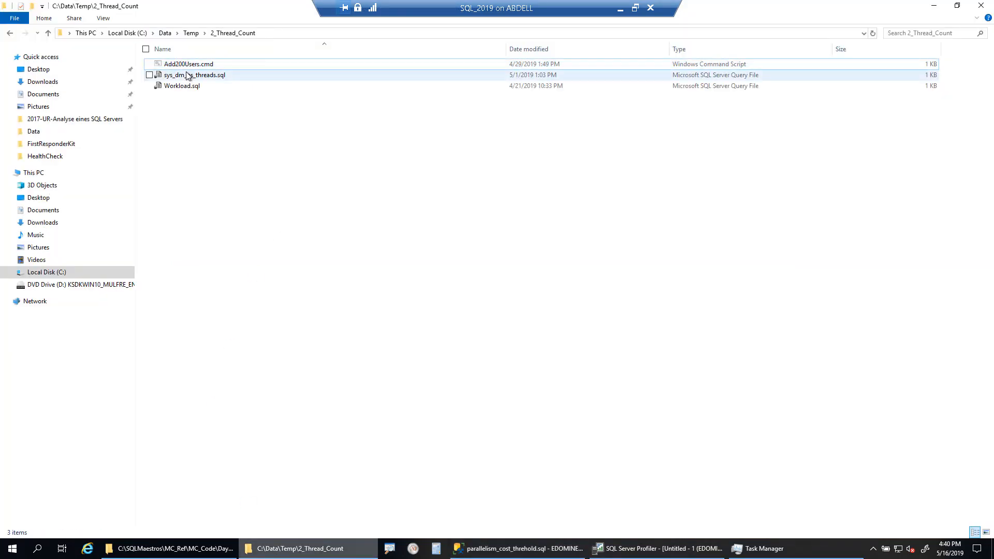
pyautogui.click(188, 64)
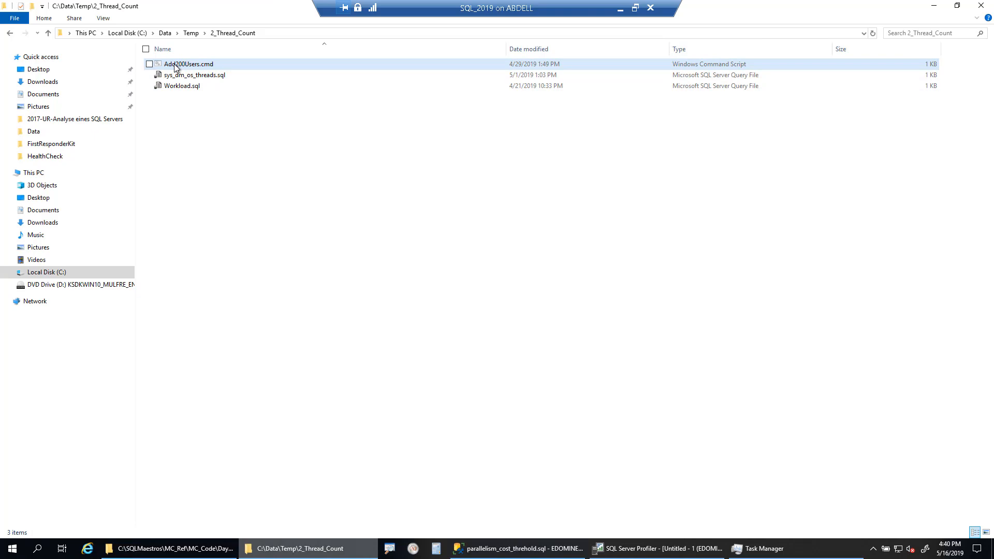
pyautogui.moveTo(194, 65)
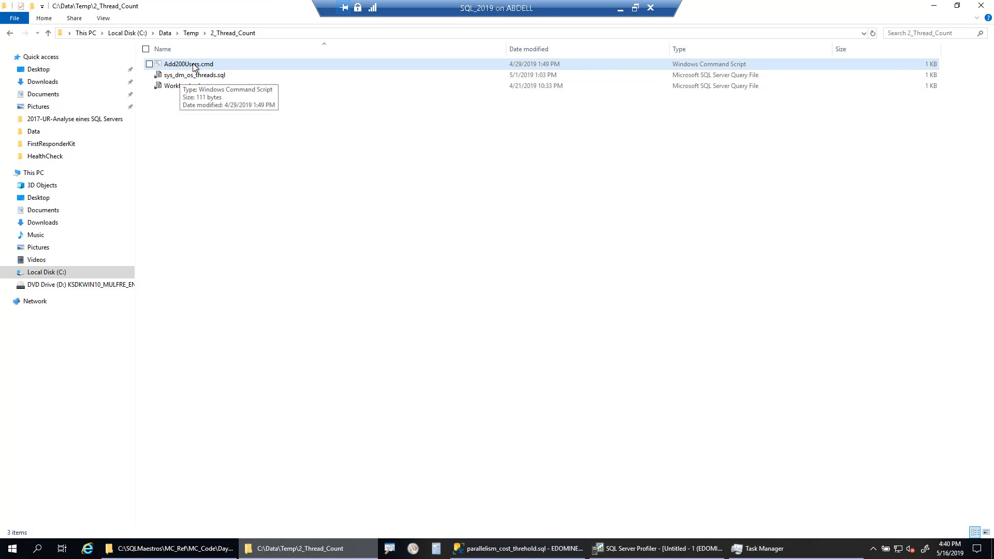
pyautogui.doubleClick(187, 64)
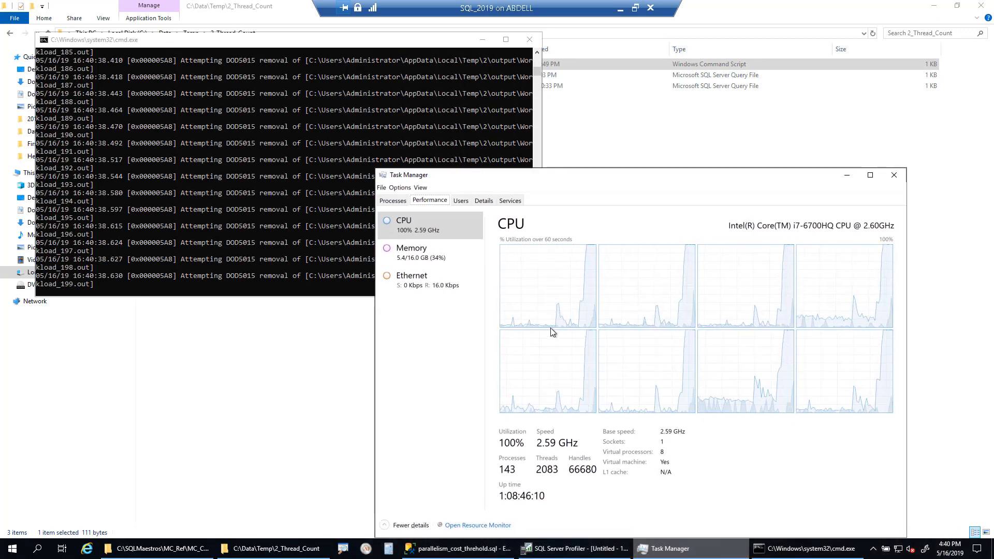
pyautogui.moveTo(751, 294)
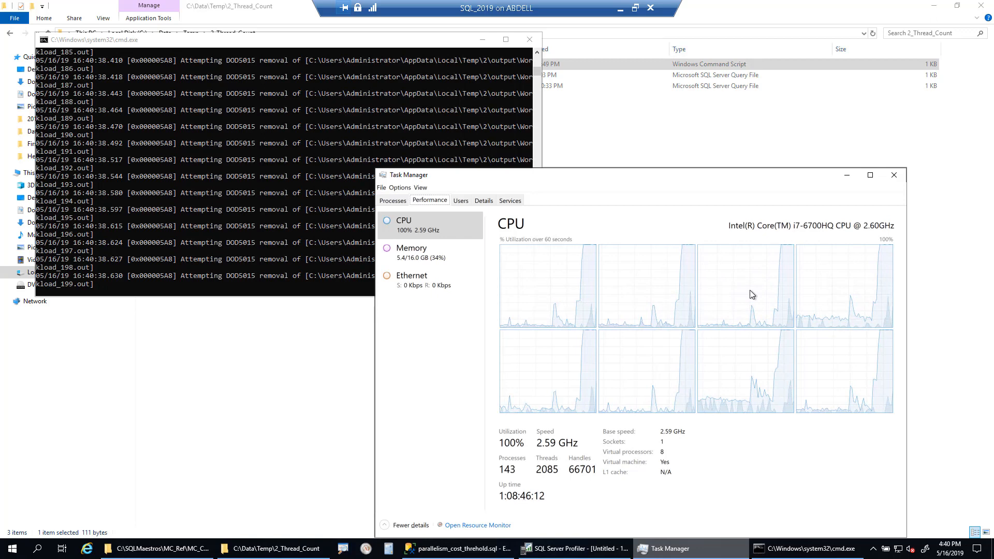
pyautogui.moveTo(723, 284)
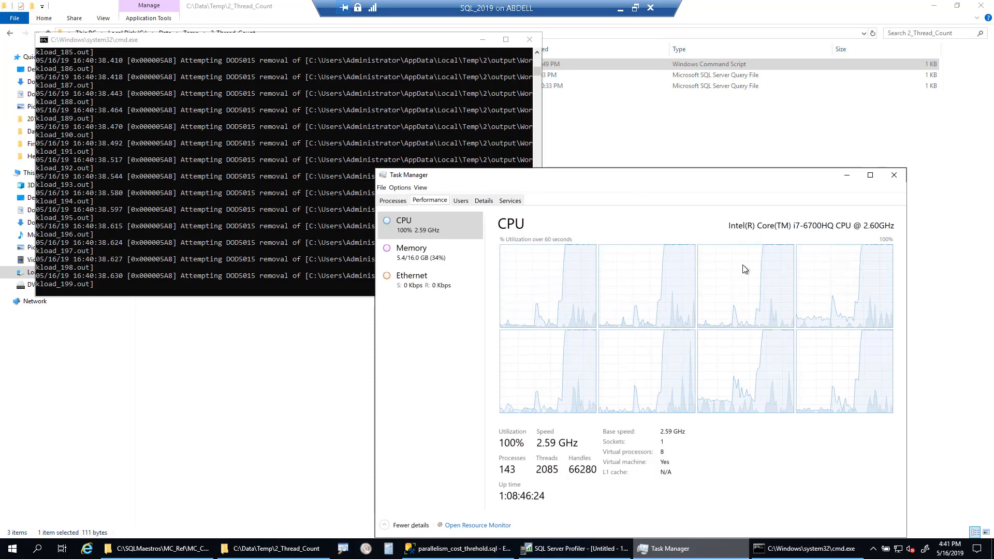
# Watch all eight CPUs hit 100% in Task Manager, then return to the thread count tab
pyautogui.click(457, 549)
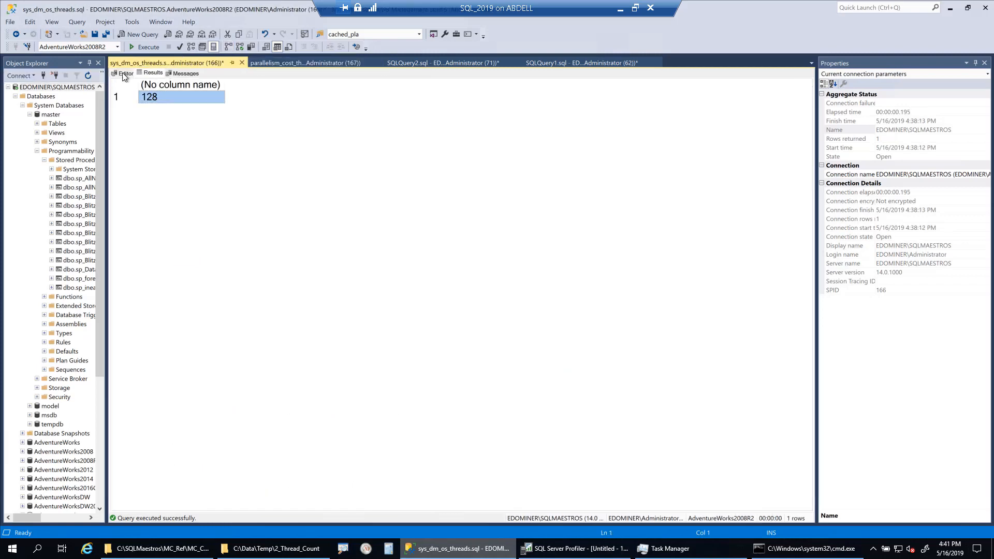
# Rerun the sys.dm_os_threads count under load, getting 314 threads, and check Task Manager
pyautogui.click(124, 73)
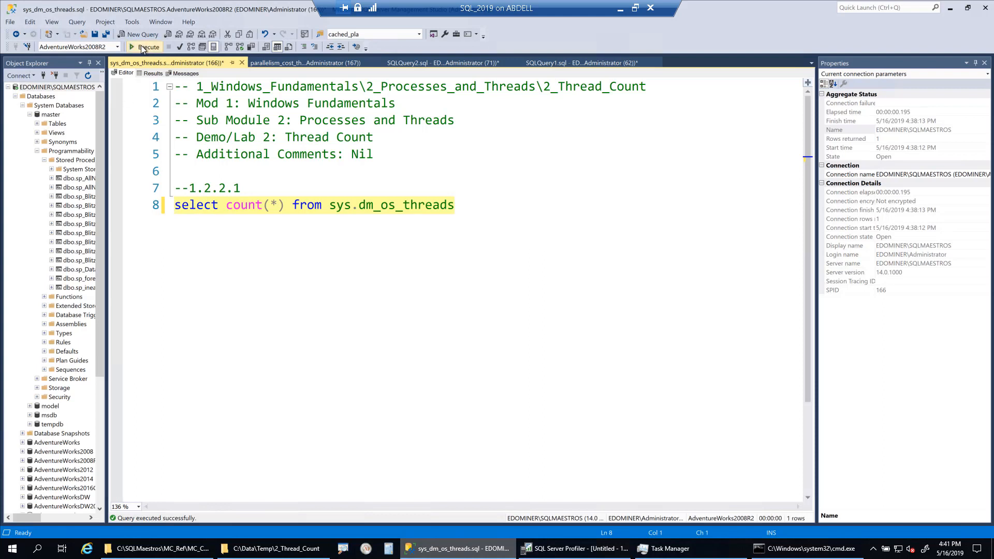
pyautogui.click(145, 46)
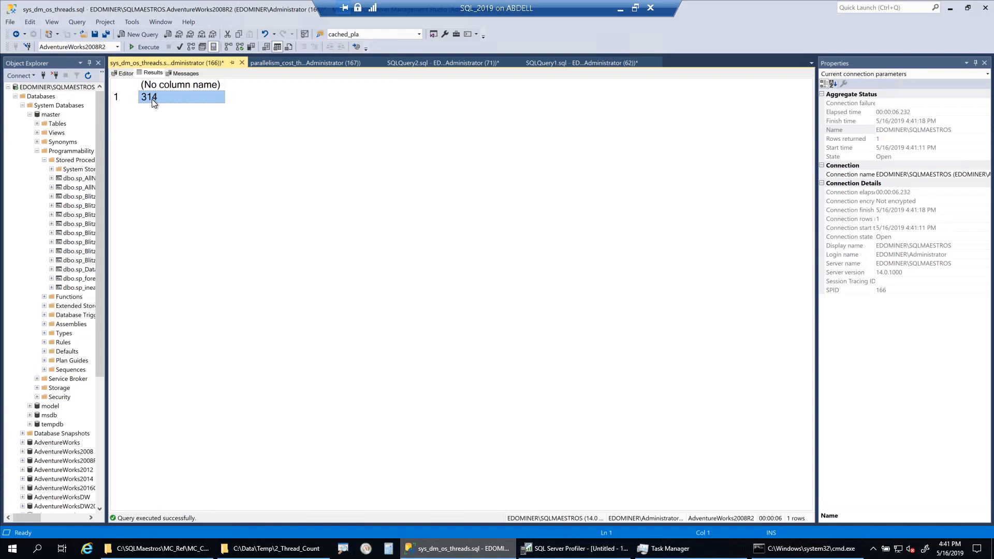
pyautogui.moveTo(222, 139)
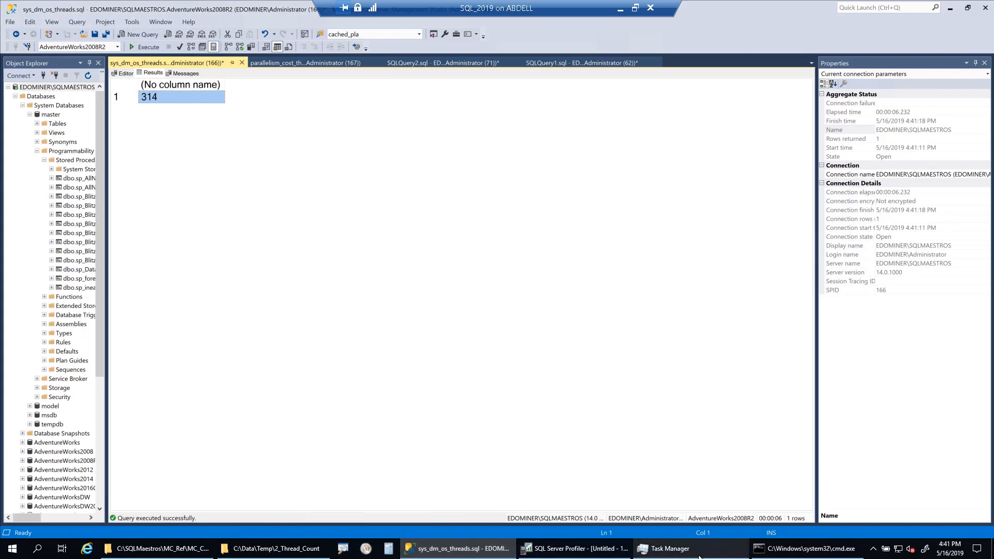
pyautogui.click(671, 549)
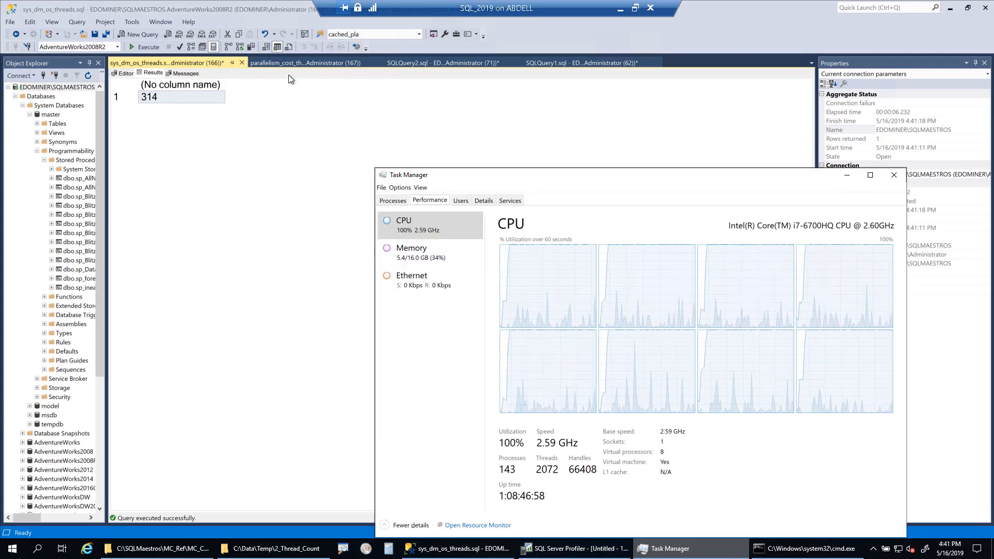
pyautogui.click(306, 63)
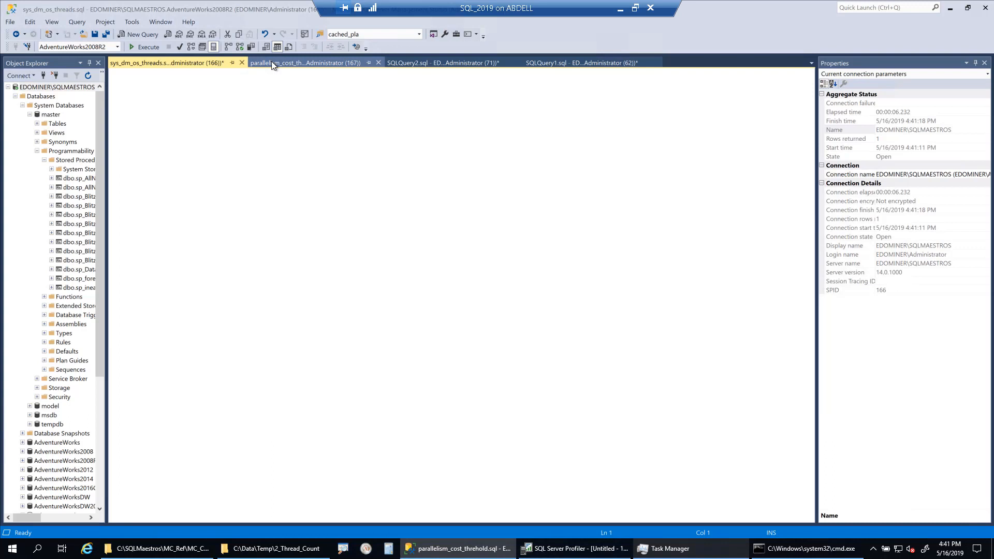
# Bring up the SalesOrderDetail query on lines 30–32 of the parallelism script
pyautogui.click(304, 62)
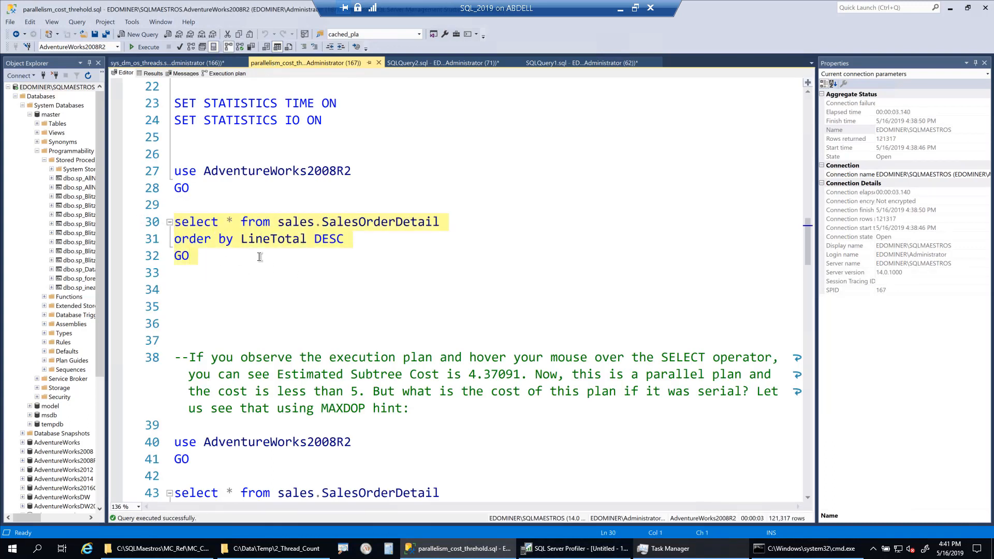
pyautogui.moveTo(353, 265)
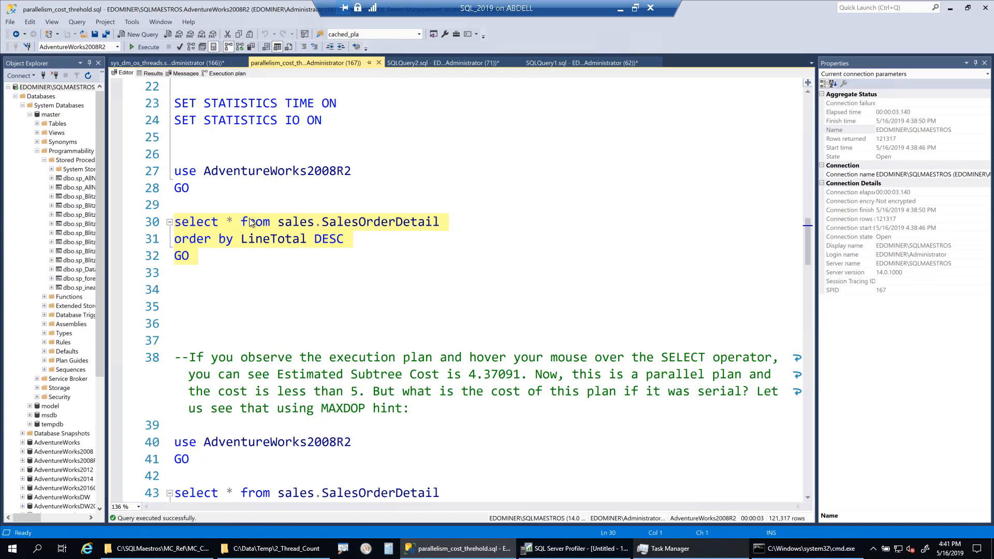
pyautogui.click(144, 46)
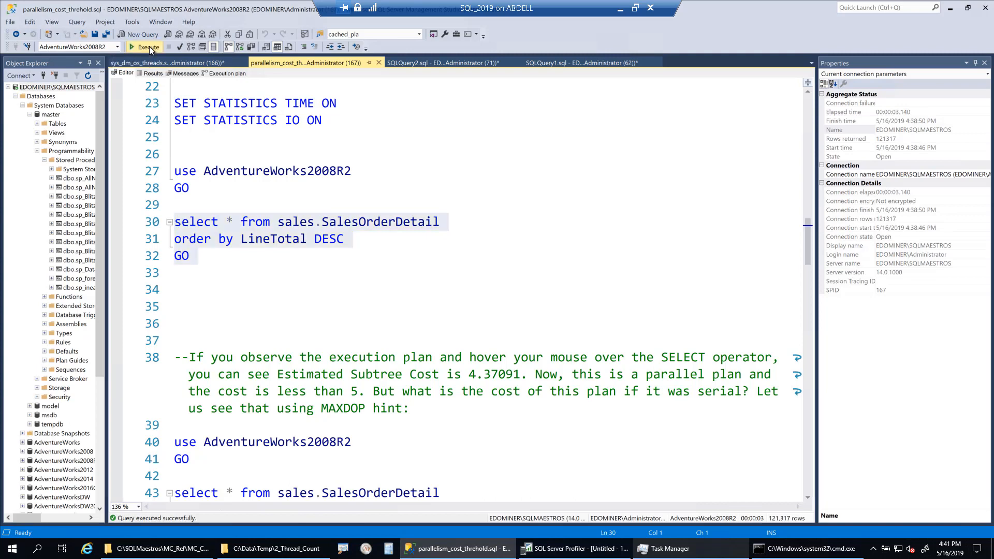
# Execute the SalesOrderDetail query under the 200-user load and let rows stream in
pyautogui.click(144, 46)
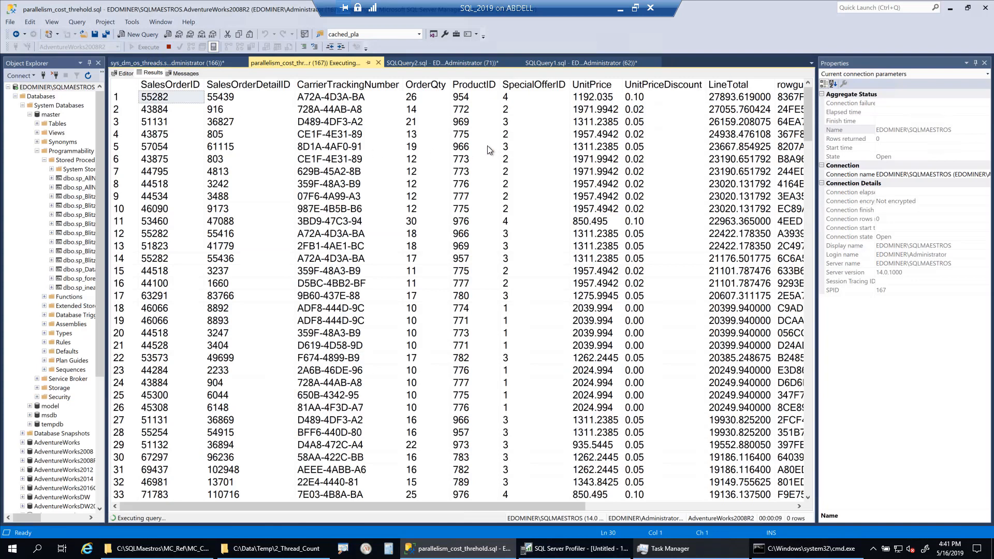
pyautogui.moveTo(511, 122)
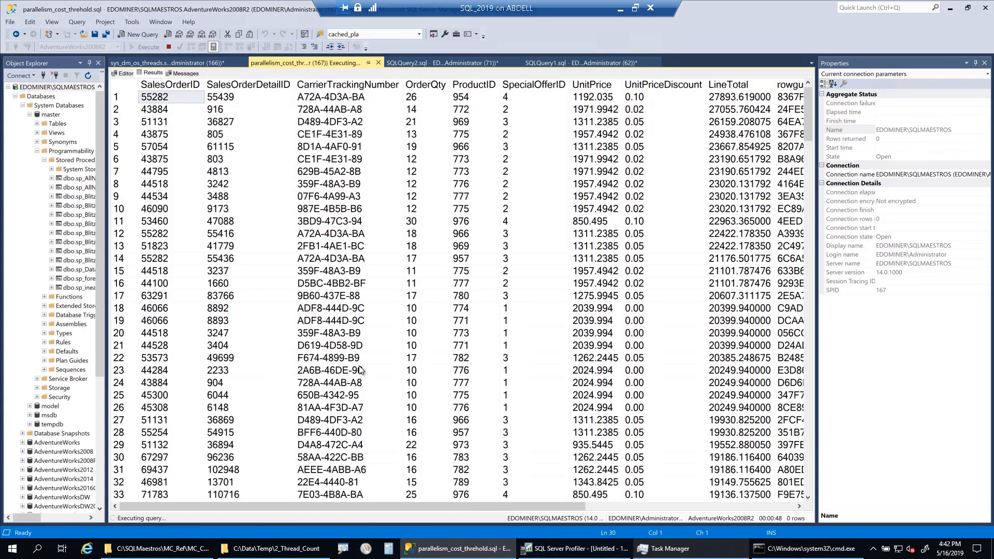
pyautogui.moveTo(360, 371)
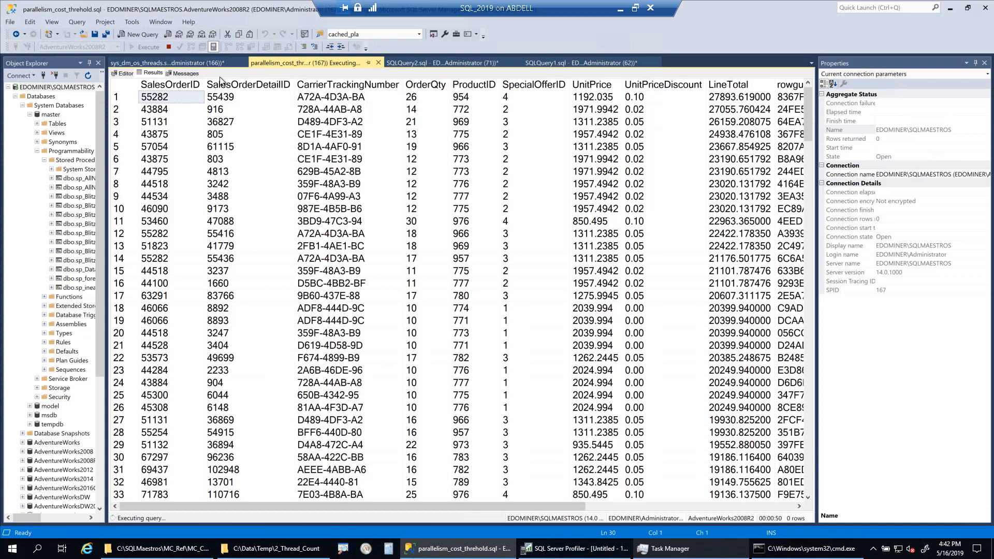
pyautogui.click(168, 62)
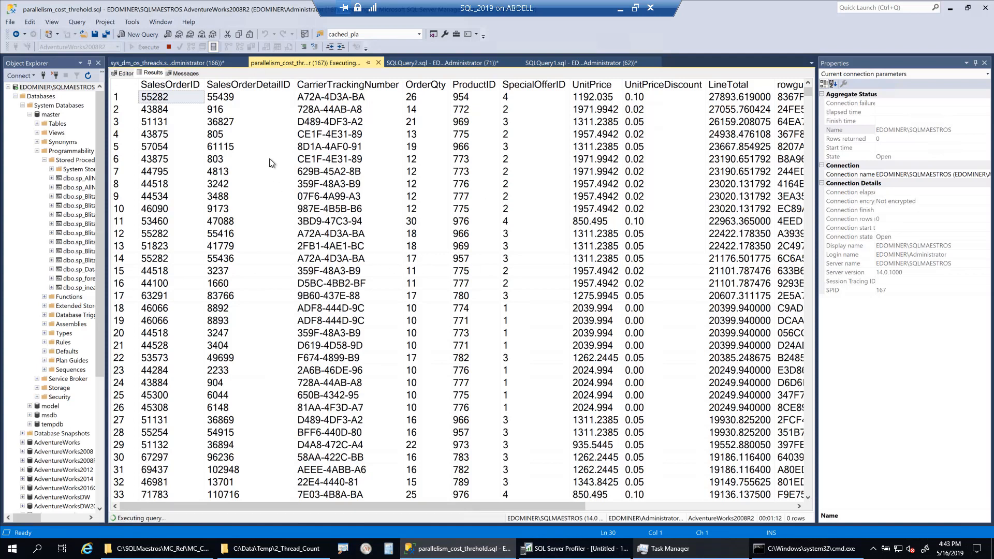
pyautogui.moveTo(271, 163)
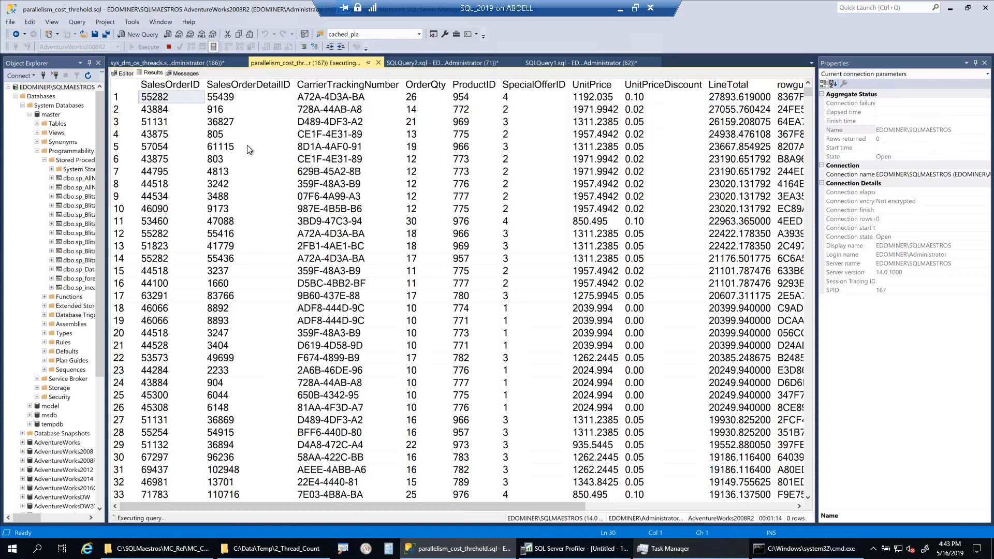
pyautogui.moveTo(267, 229)
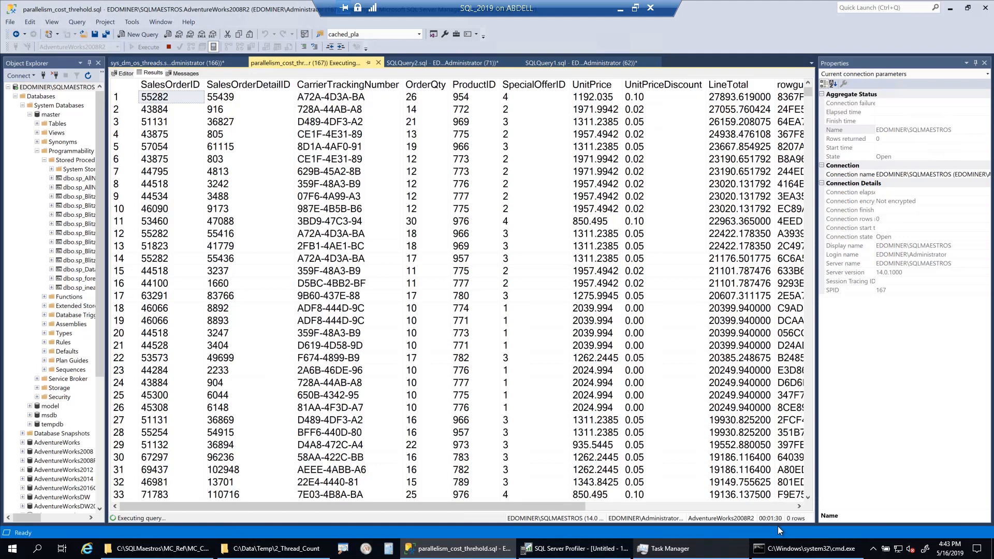
pyautogui.moveTo(775, 529)
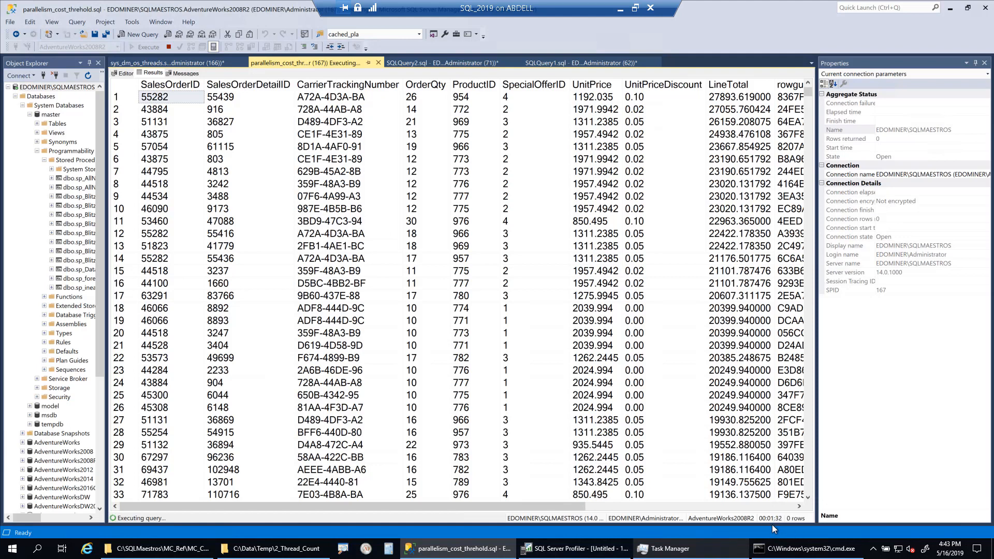
pyautogui.moveTo(790, 530)
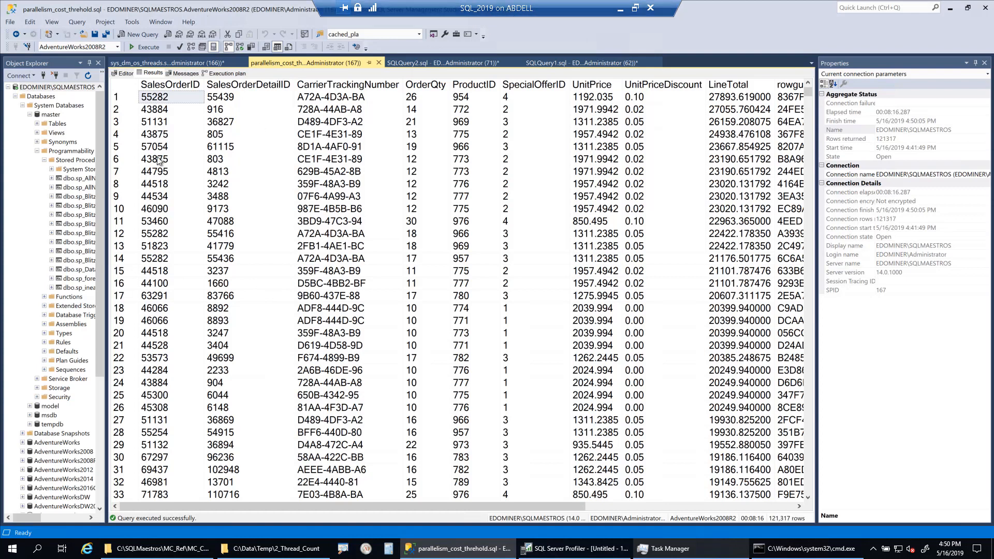
pyautogui.moveTo(204, 14)
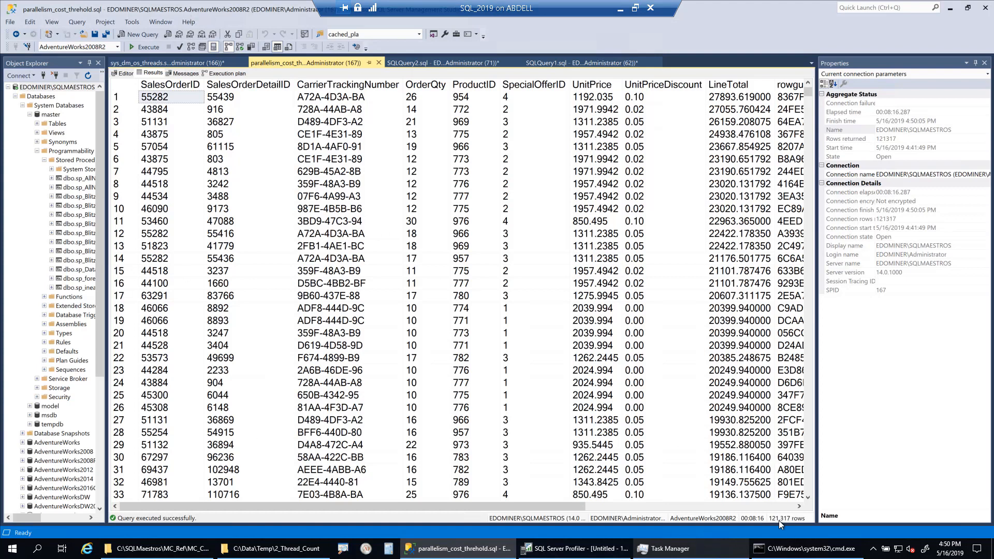
pyautogui.moveTo(758, 528)
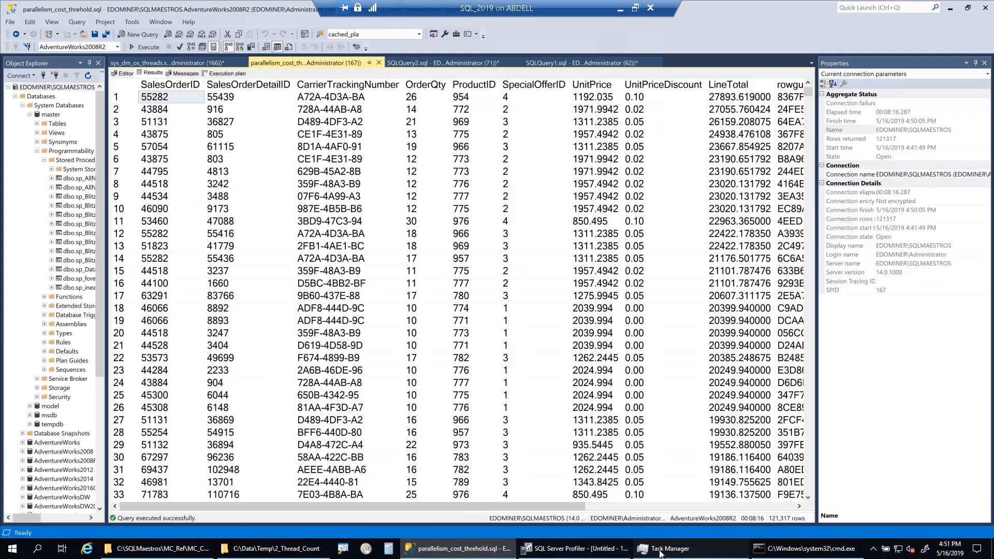
# Open the execution plan after the query finishes in 8:16 with 121,317 rows
pyautogui.click(669, 548)
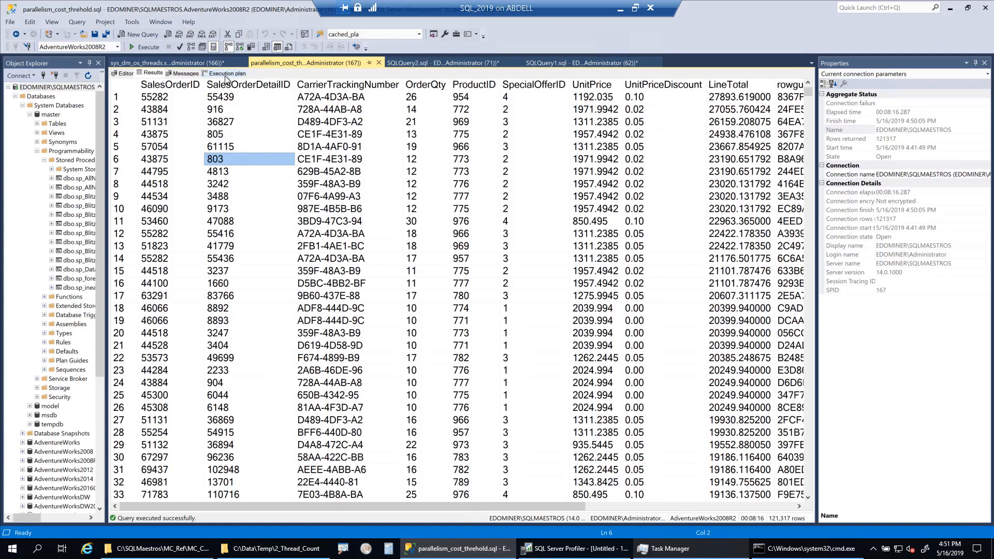
pyautogui.click(227, 73)
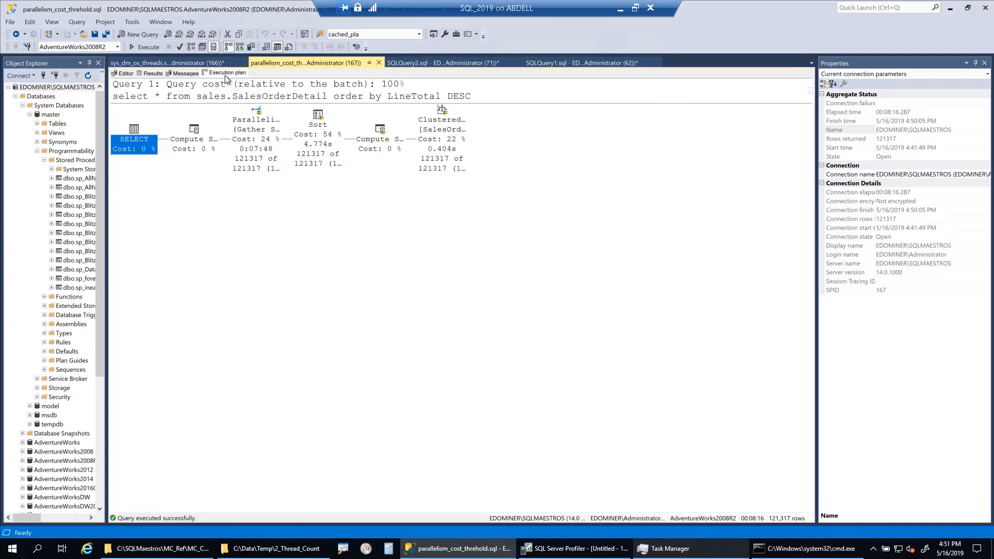
pyautogui.moveTo(226, 79)
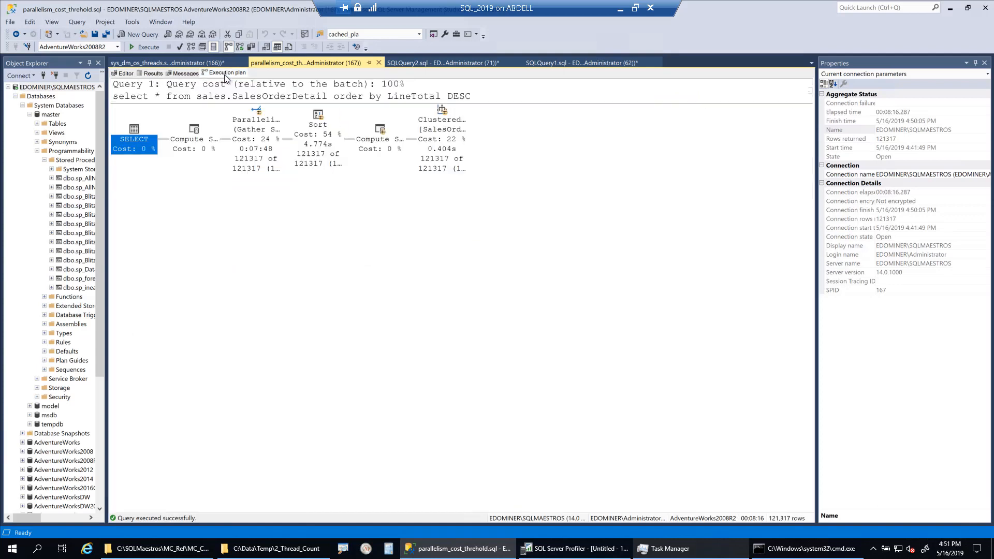
pyautogui.moveTo(444, 143)
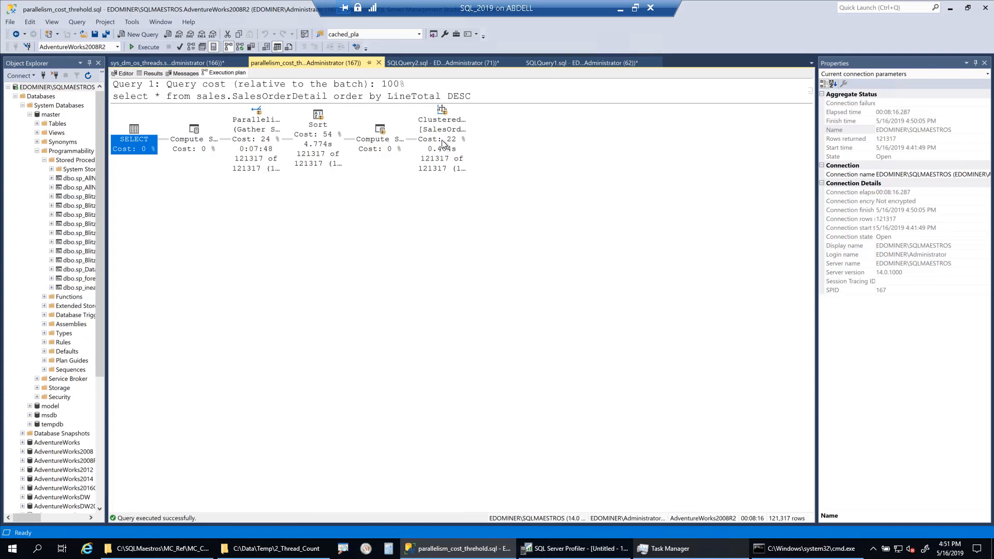
# Show the clustered index scan's actual rows per thread, 12,849 to 19,500 across eight threads
pyautogui.click(441, 140)
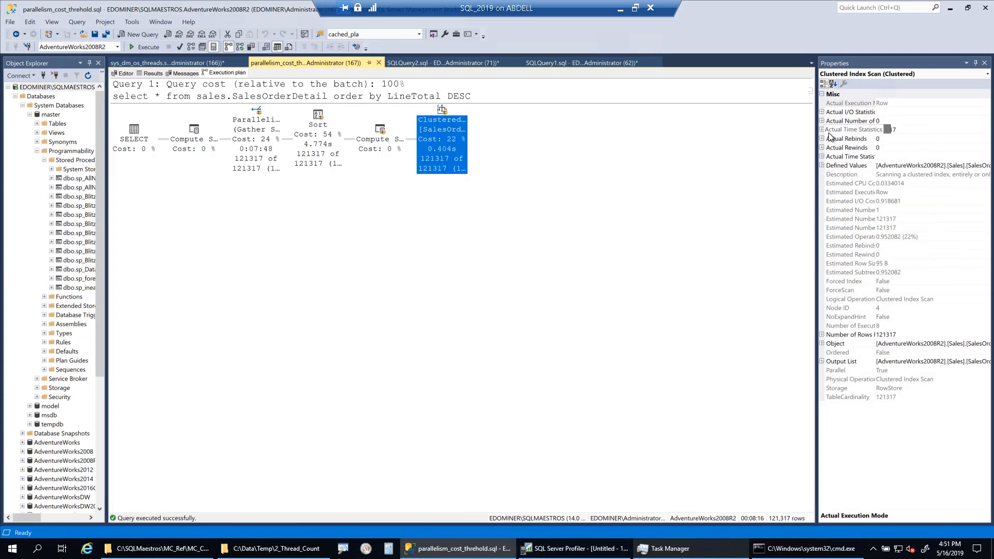
pyautogui.click(821, 129)
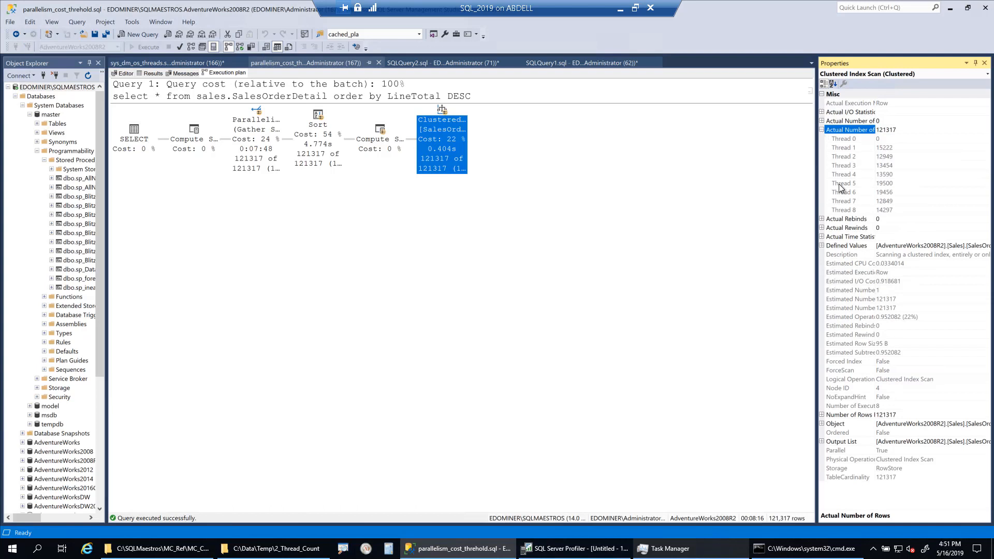
pyautogui.click(843, 210)
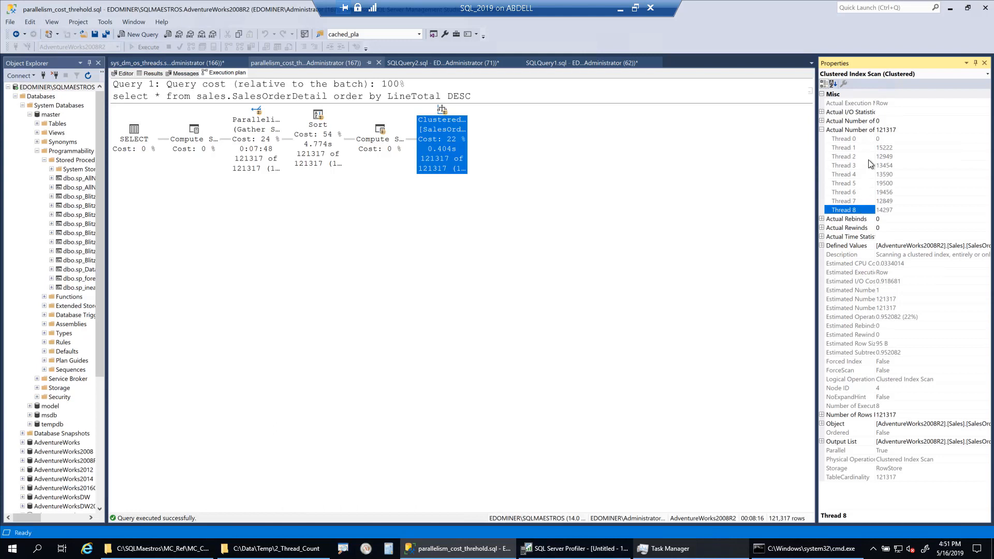
pyautogui.moveTo(860, 195)
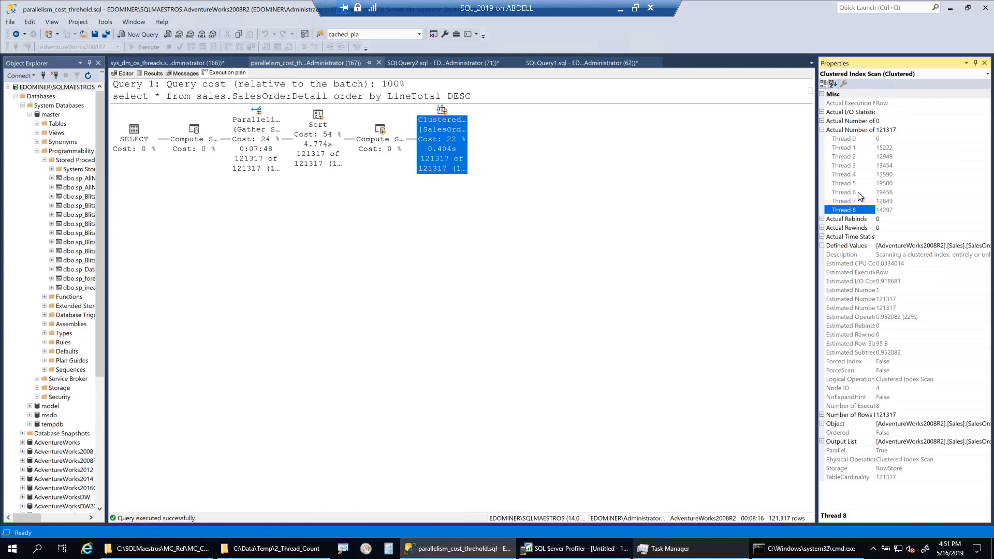